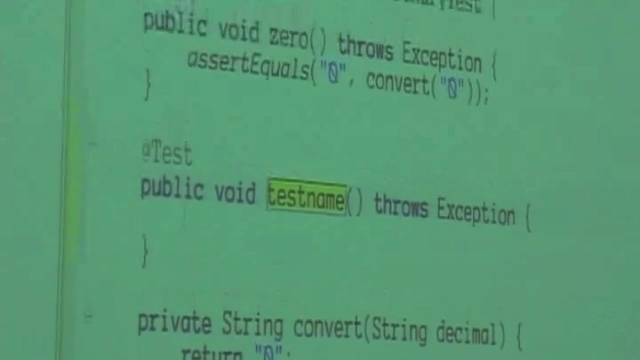
scroll("up", 3)
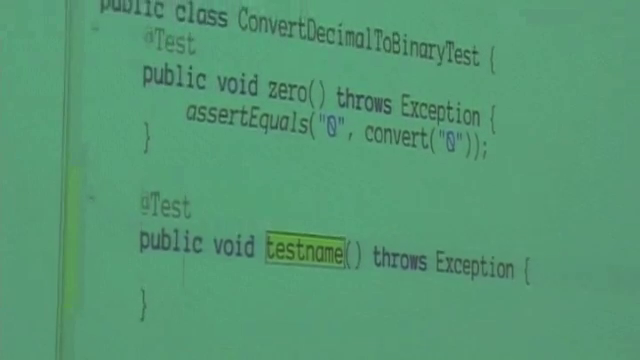
type("one")
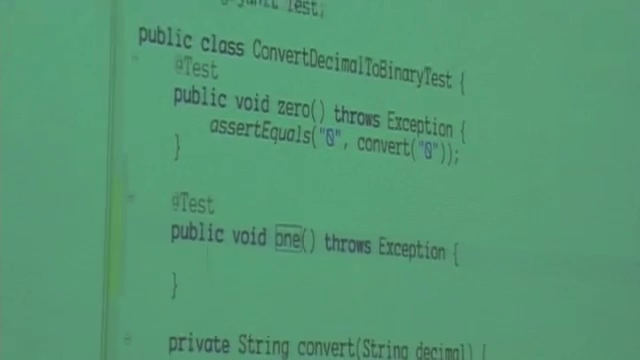